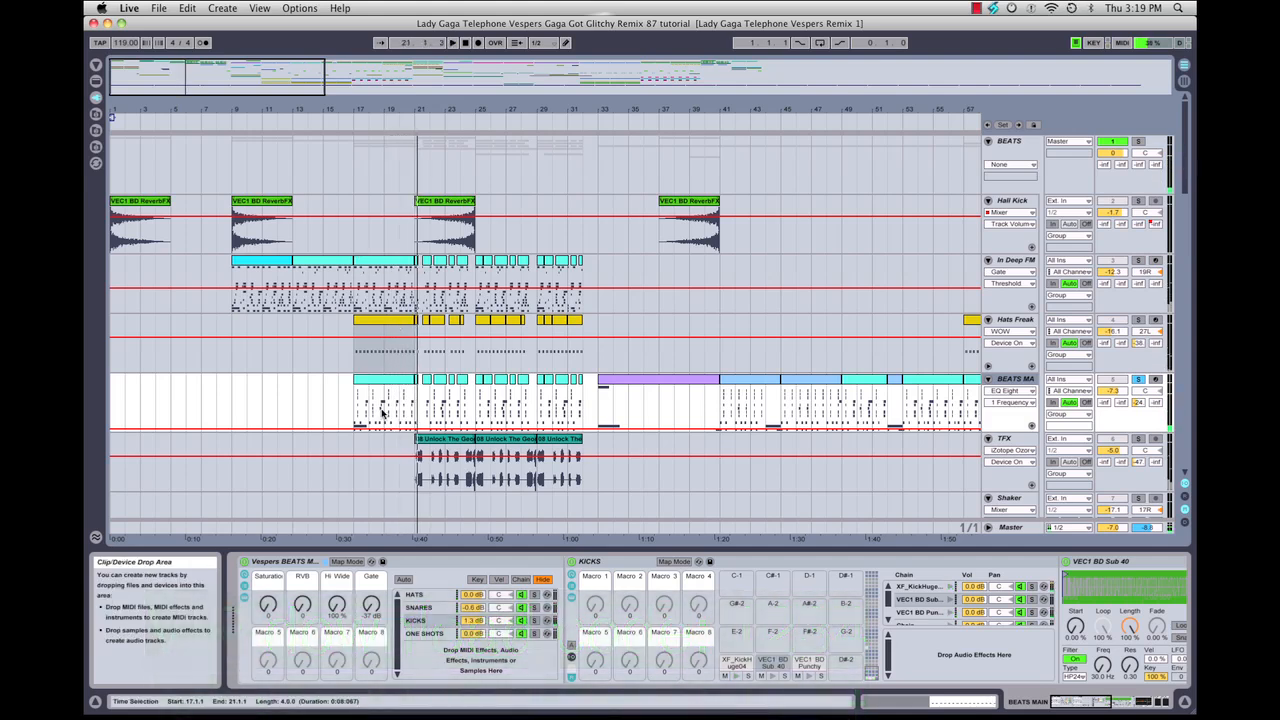
# Select the first beat clip to show the HATS chain and its EQ Eight
pyautogui.click(383, 400)
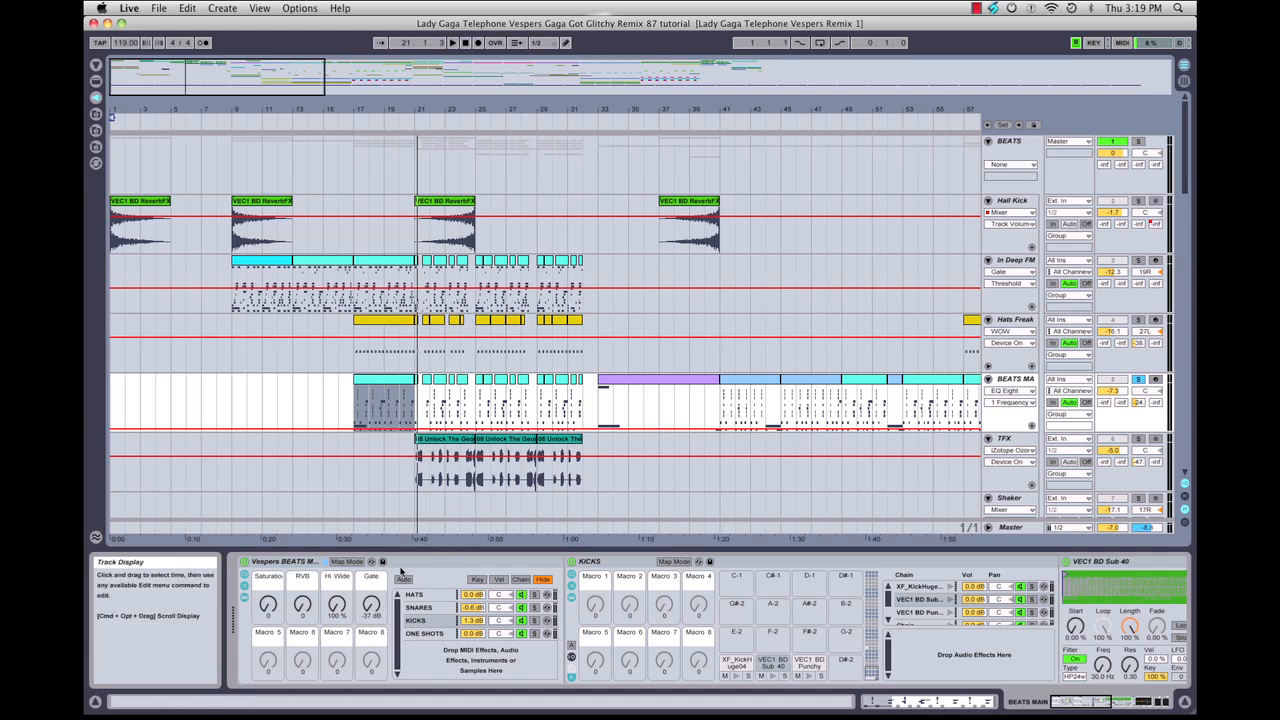
pyautogui.moveTo(400, 568)
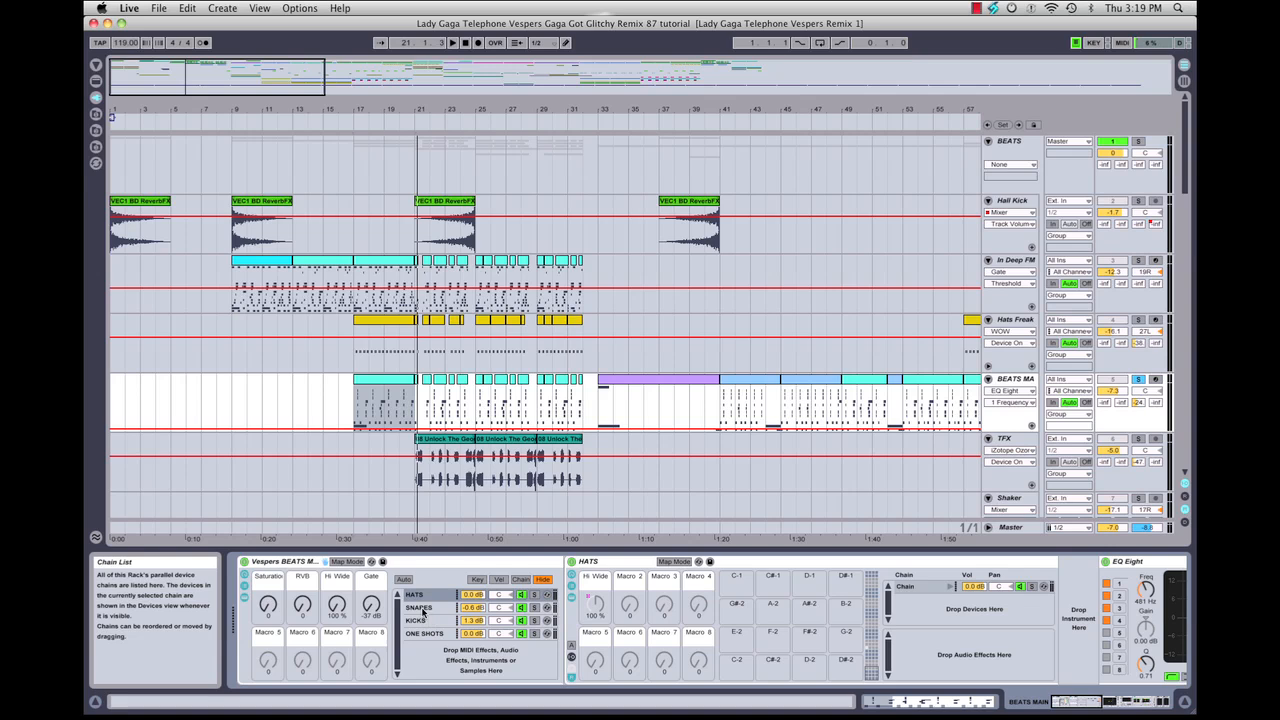
pyautogui.moveTo(421, 614)
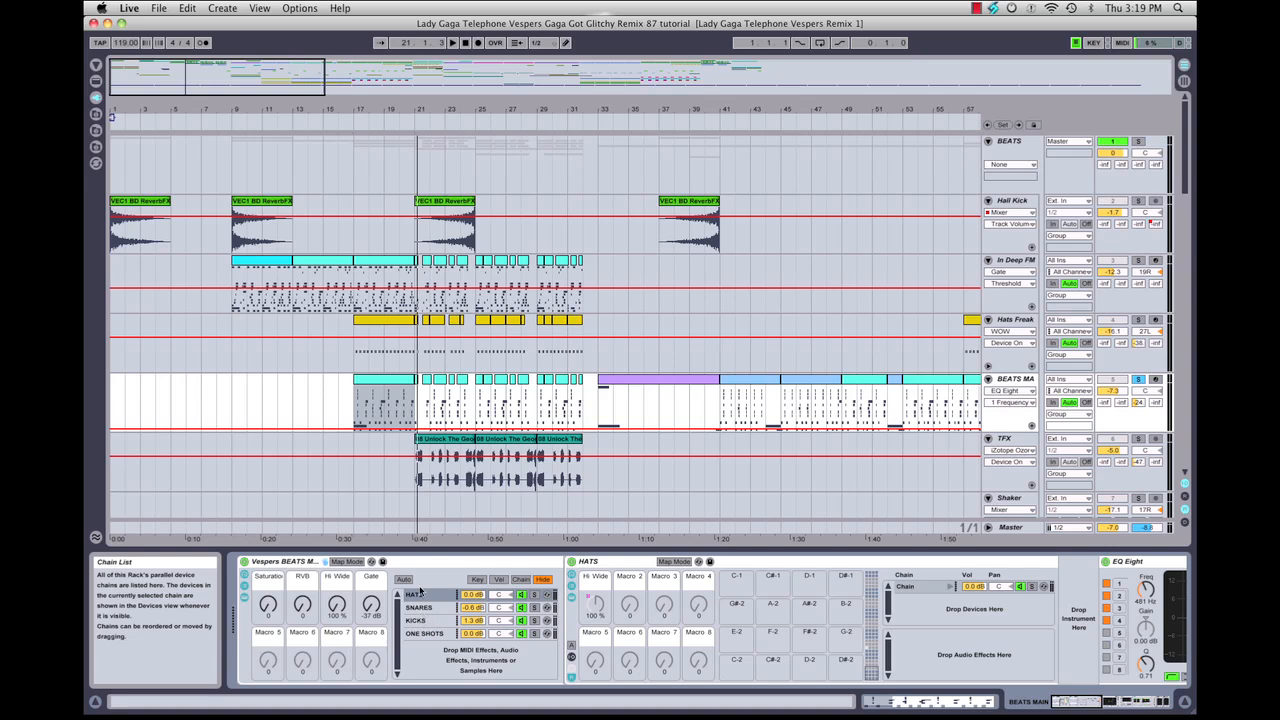
# Show the KICKS chain with the VEC1 BD Punchy 16 Simpler, iZotope Trash and DubStation
pyautogui.click(425, 634)
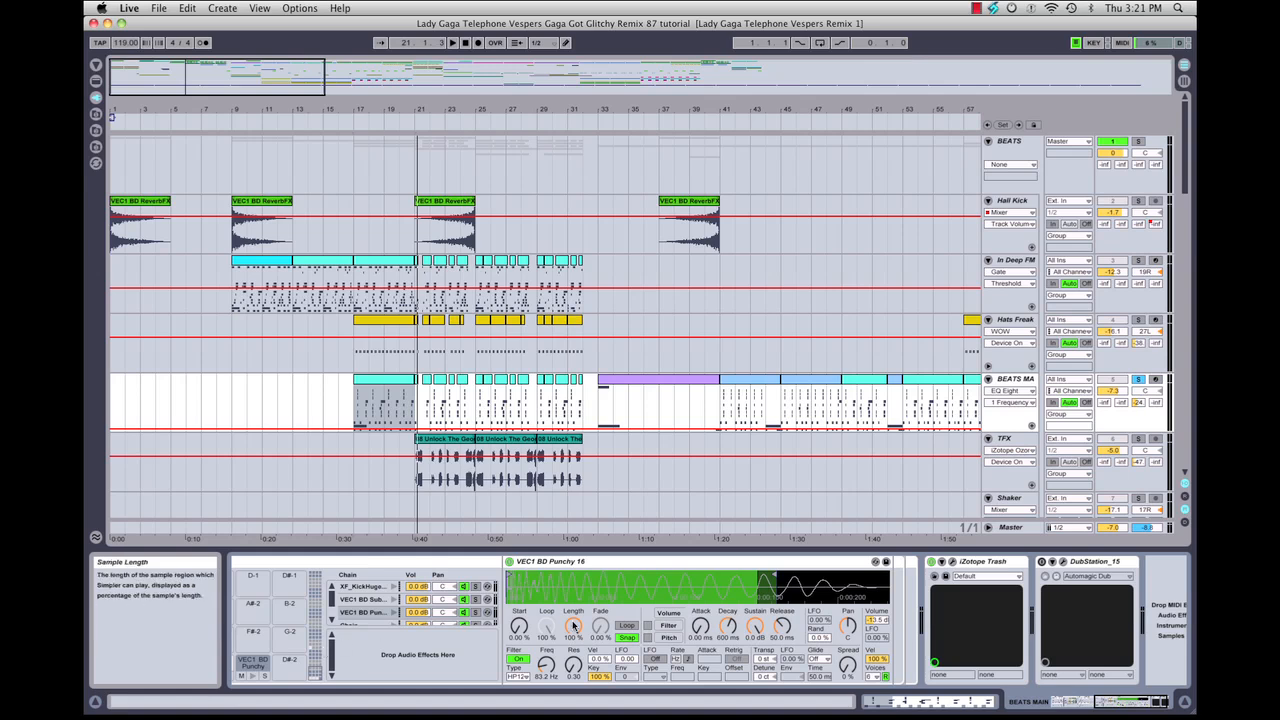
pyautogui.click(980, 561)
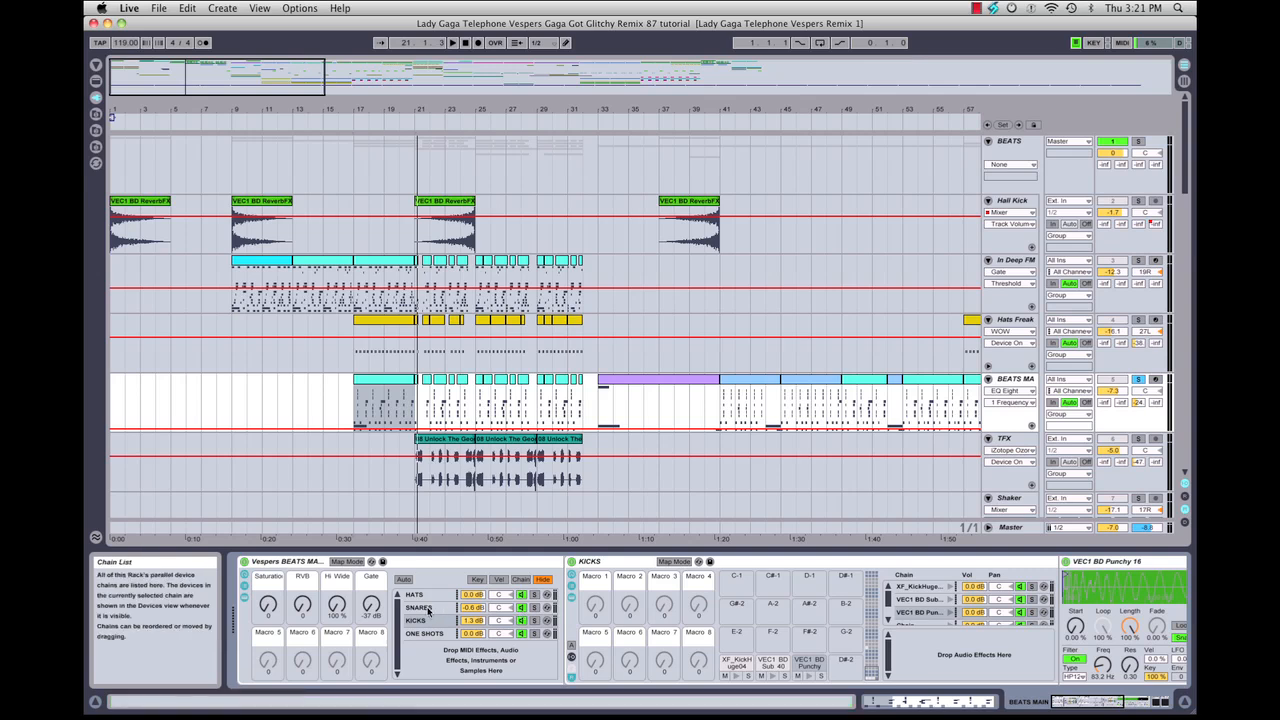
# Display the SNARES drum rack with its clap and snare pads, including VEC3 Snares 091
pyautogui.click(420, 608)
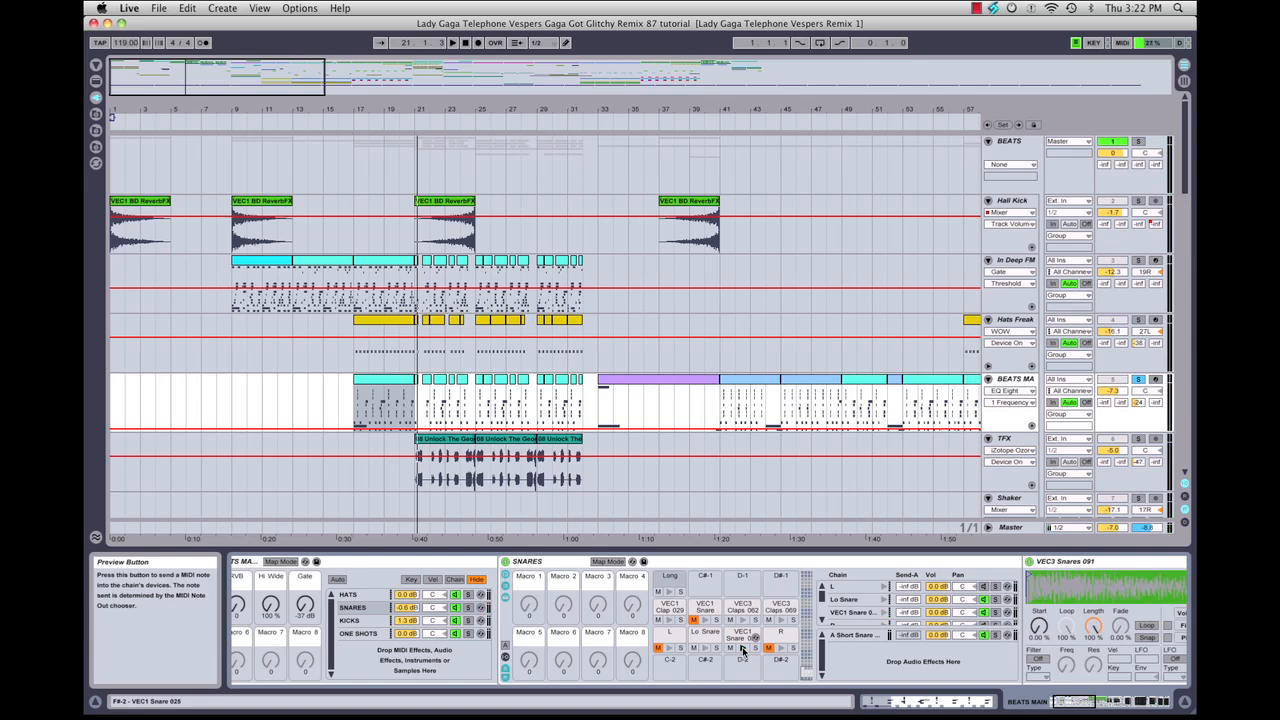
pyautogui.moveTo(742, 648)
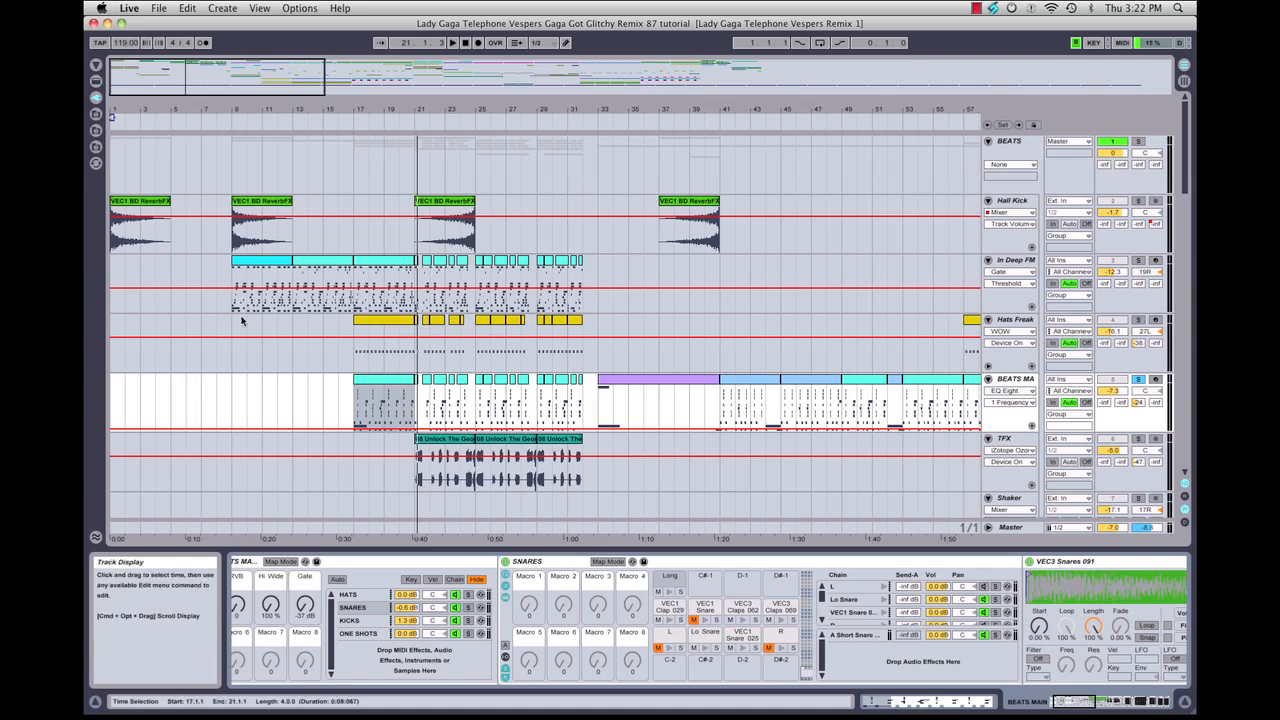
# Review the beat clip's kick, snare and clap notes, then close the note editor
pyautogui.doubleClick(378, 380)
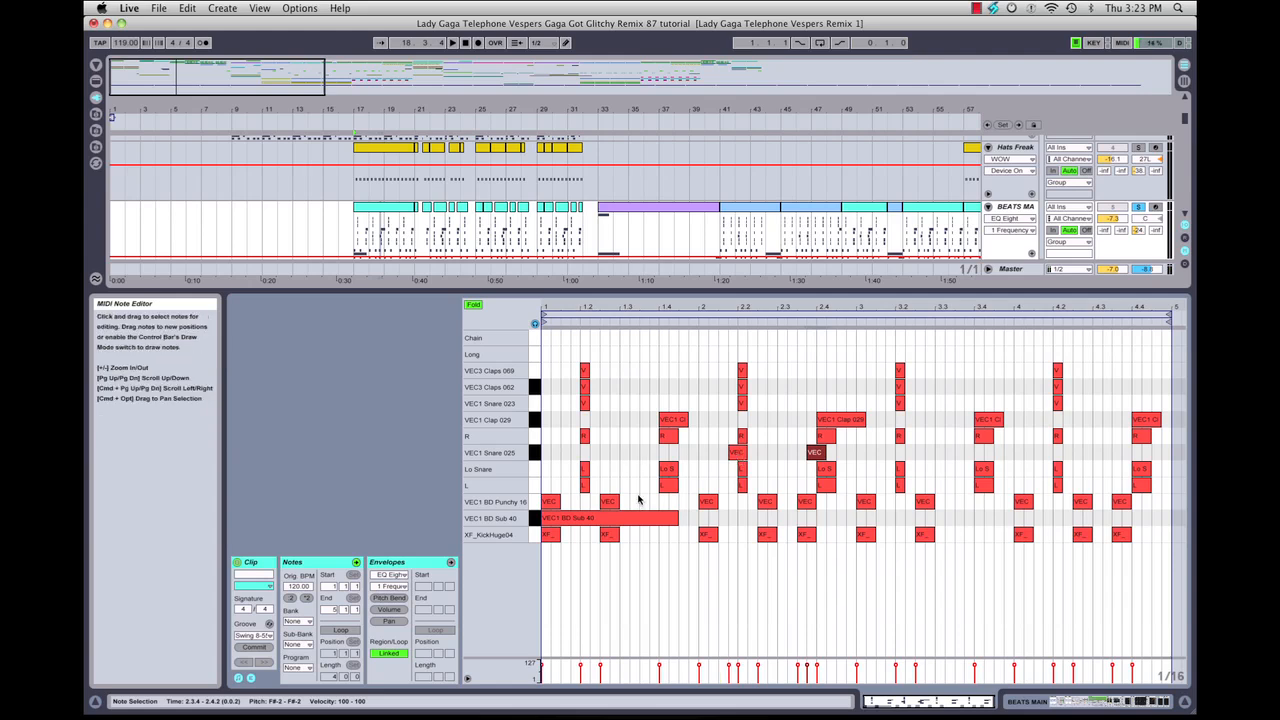
pyautogui.click(452, 42)
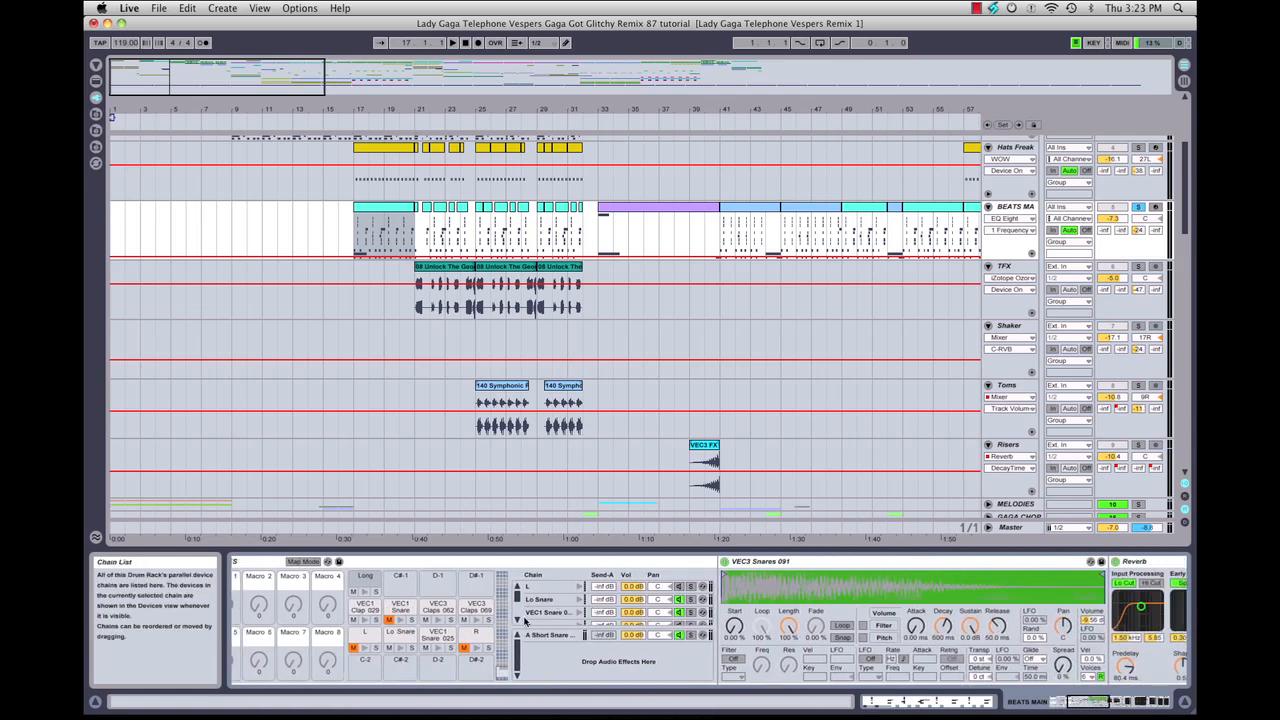
# Select the VEC1 Clap 029 pad to show its Simpler and low-cutting EQ Eight
pyautogui.click(549, 617)
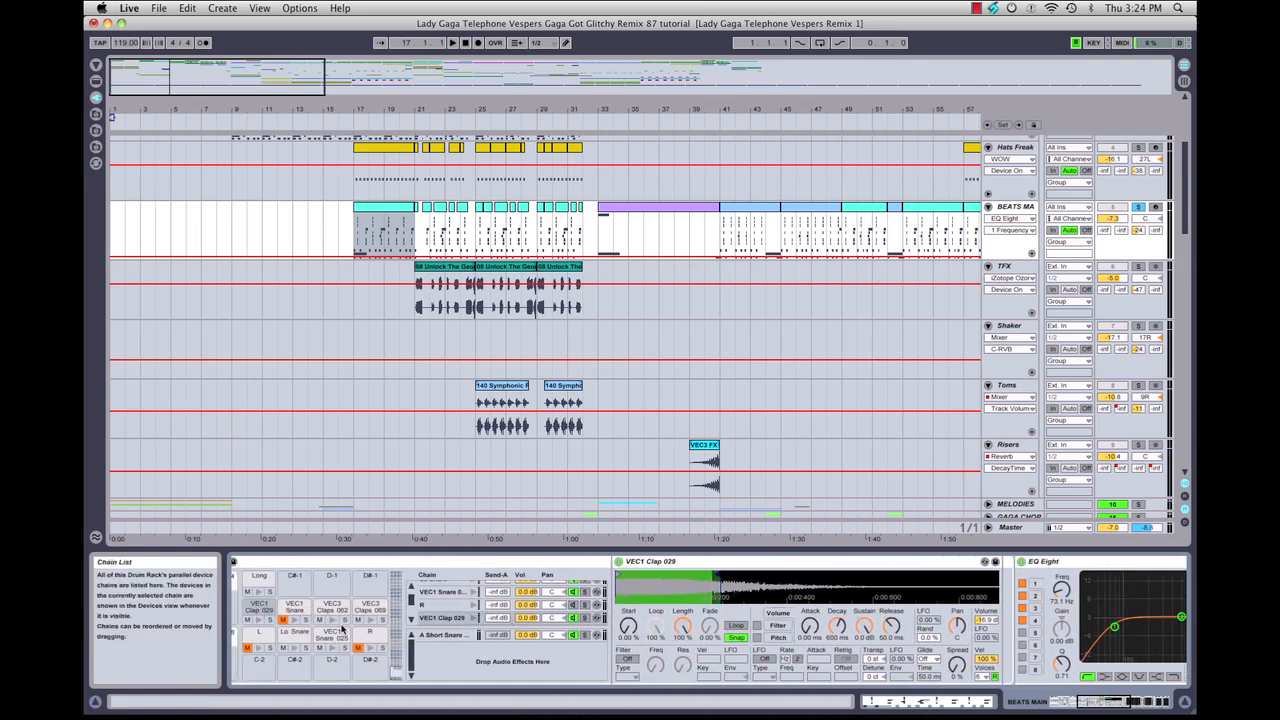
# Show the VEC3 Claps 069 layer with its Dynamic Tube, Redux and EQ Eight chain
pyautogui.click(332, 607)
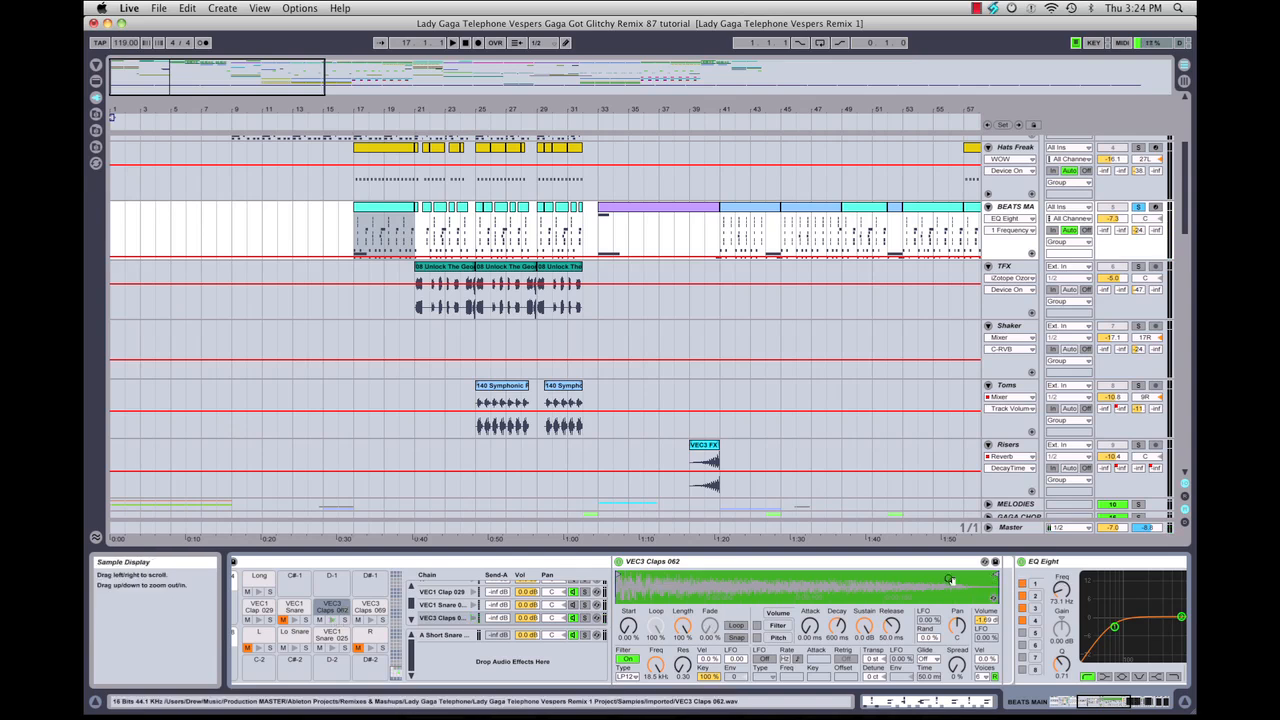
pyautogui.moveTo(800, 582)
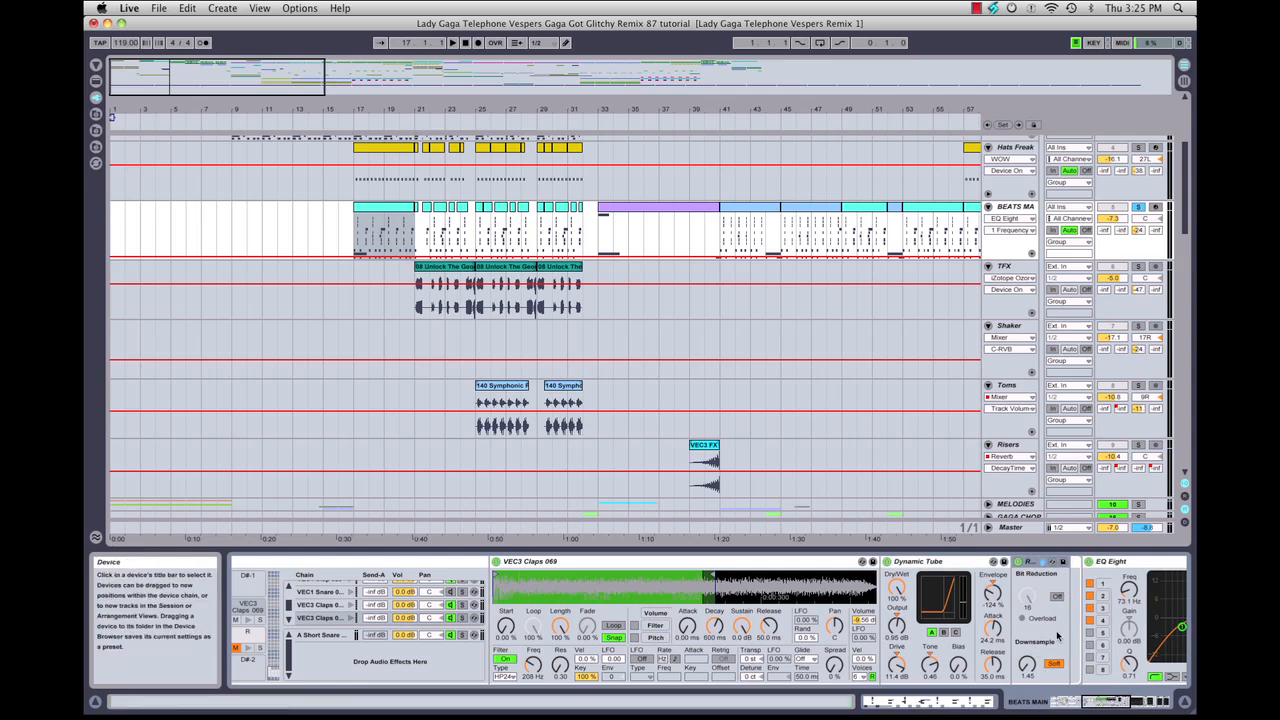
pyautogui.click(1053, 664)
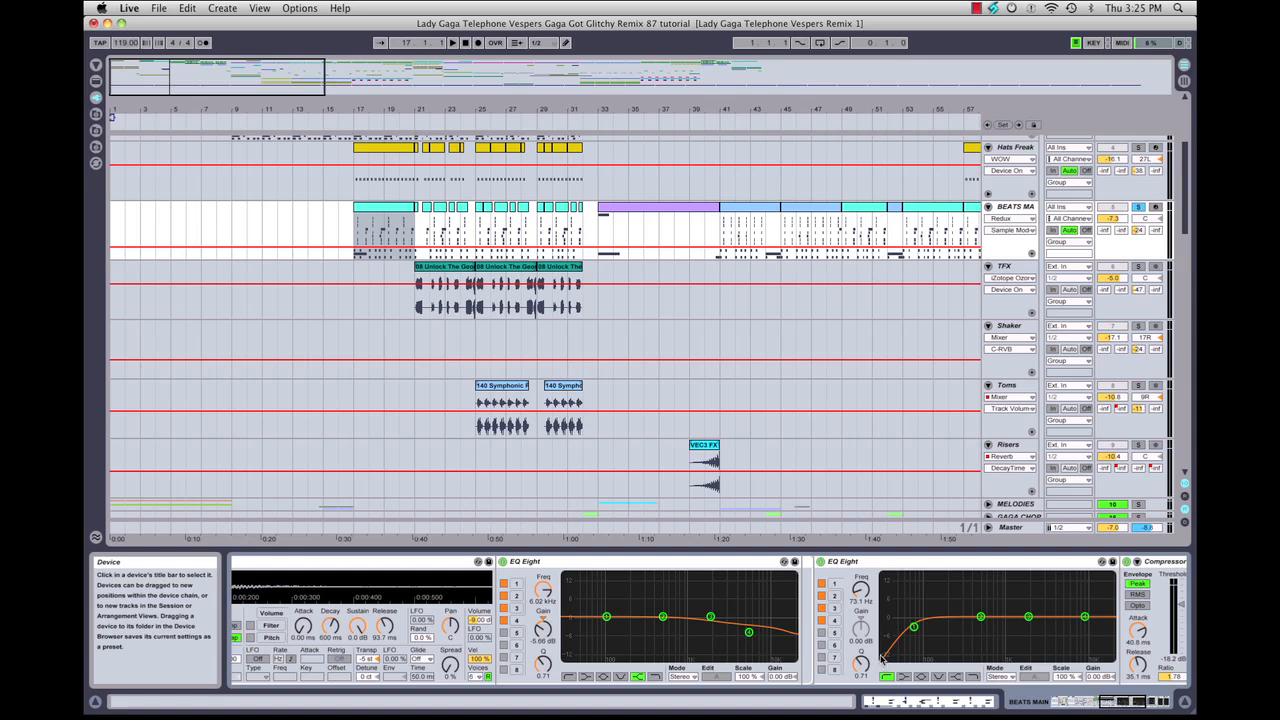
pyautogui.moveTo(1050, 642)
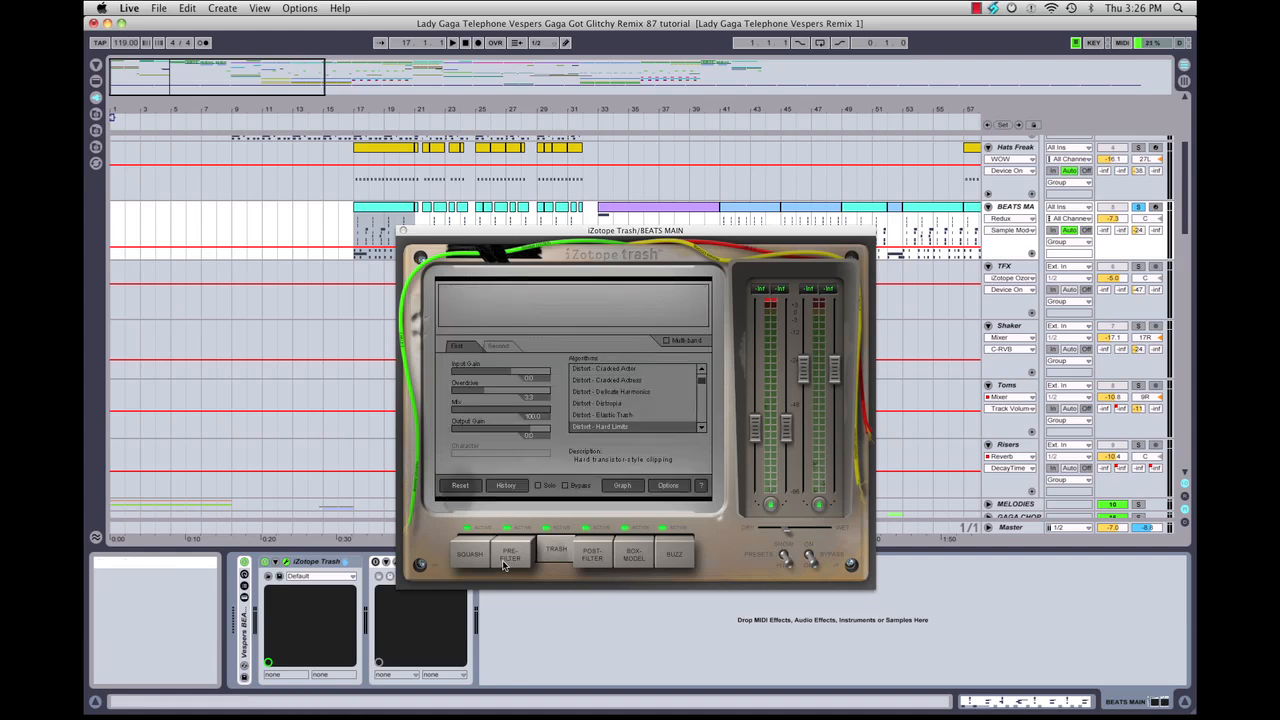
pyautogui.moveTo(560, 554)
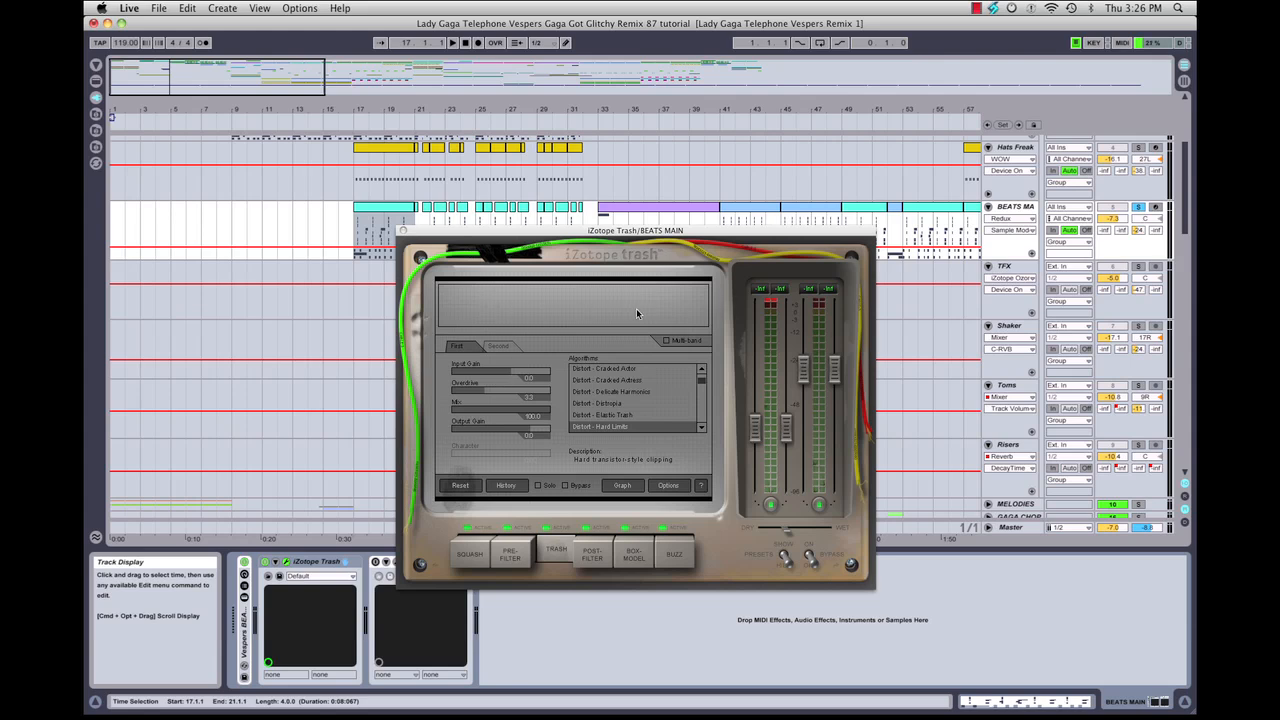
pyautogui.moveTo(667, 347)
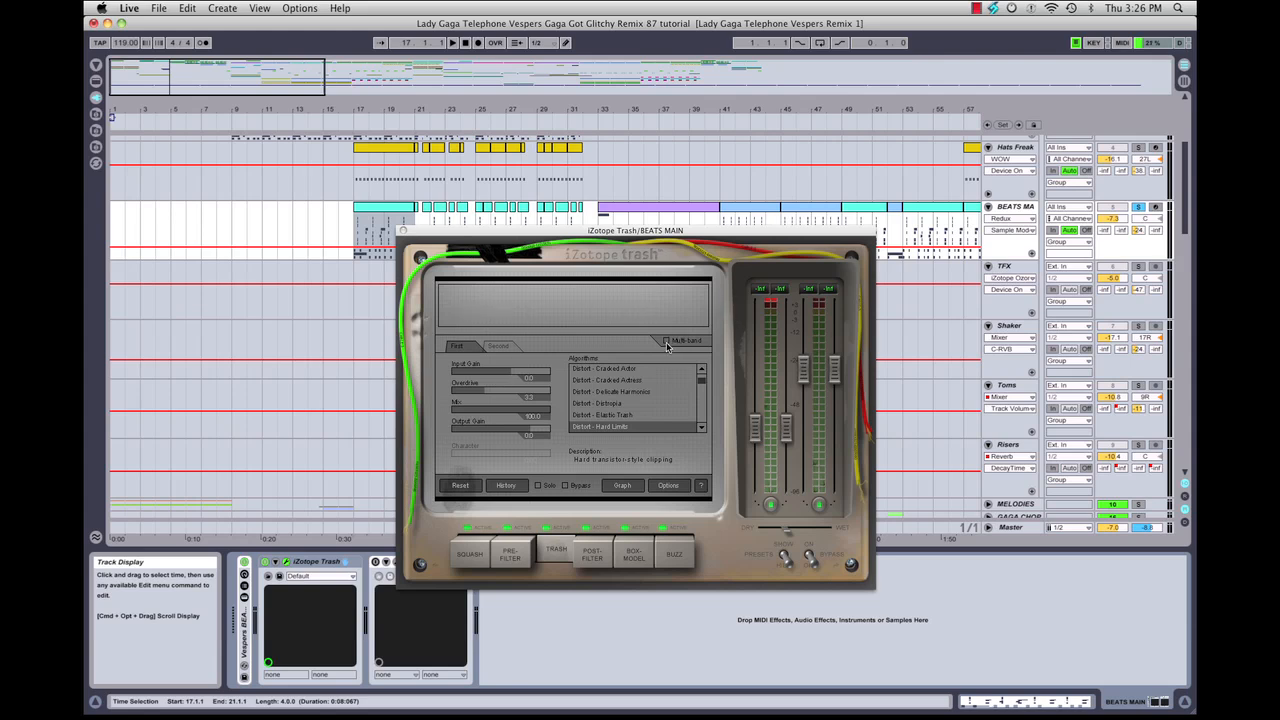
# View the iZotope Trash window on BEATS MAIN with its Trash distortion algorithm list
pyautogui.click(666, 341)
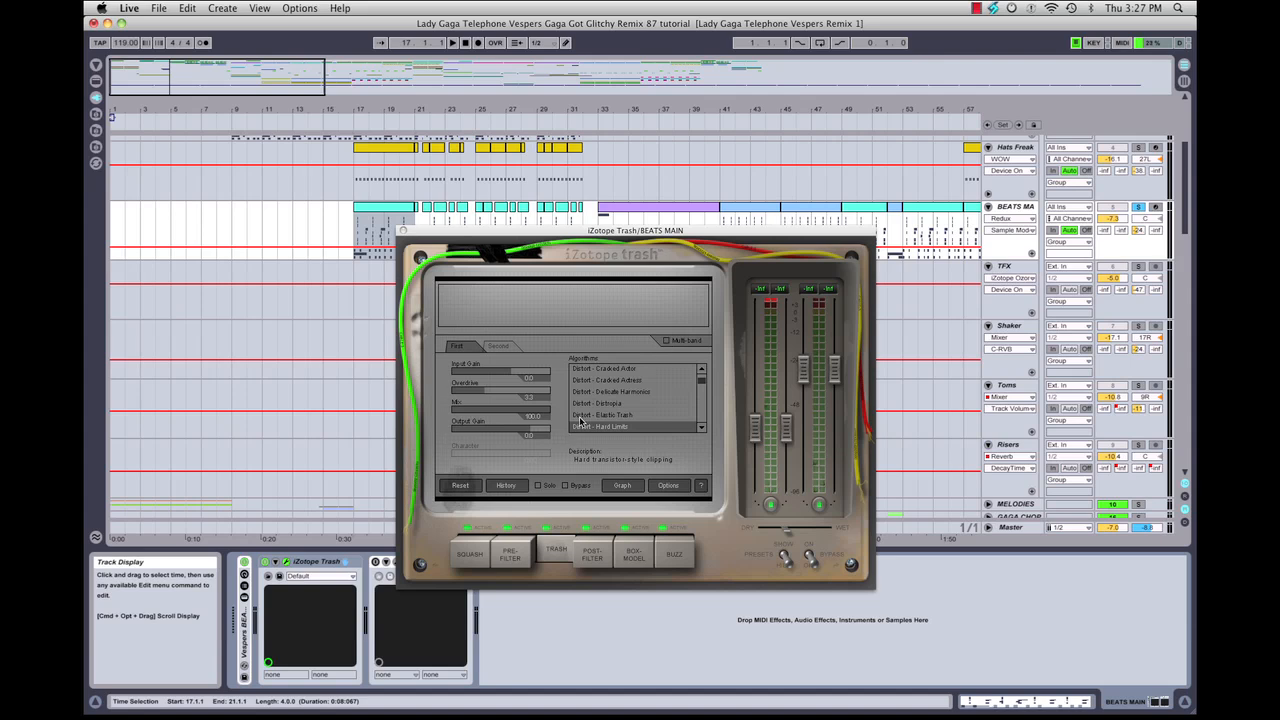
# Switch iZotope Trash to its Squash stage showing threshold, ratio and gate controls
pyautogui.click(470, 554)
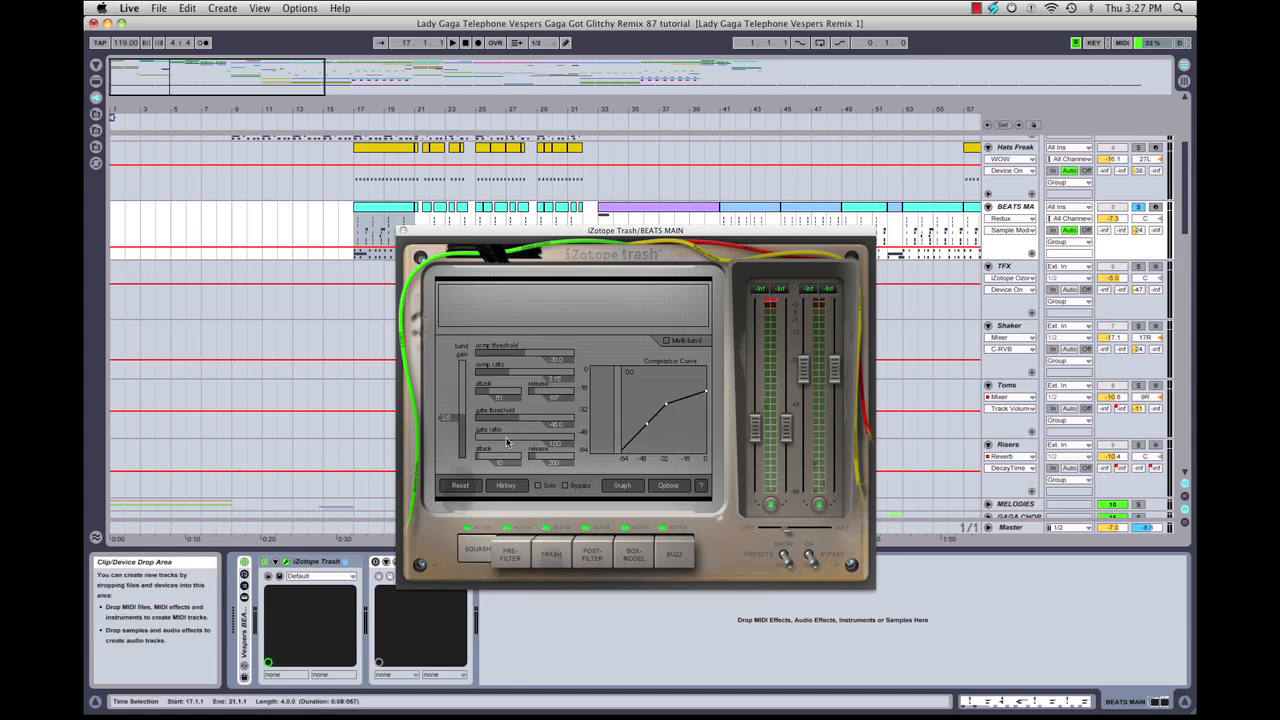
pyautogui.click(452, 42)
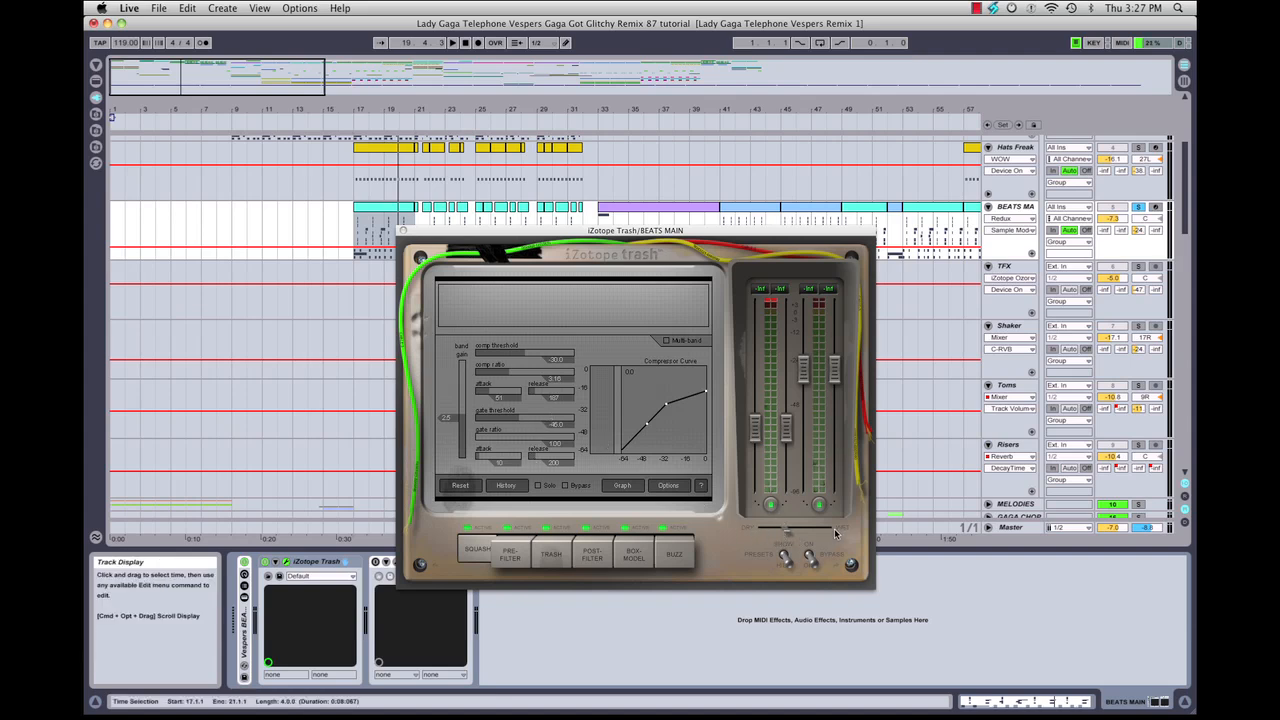
pyautogui.moveTo(858, 533)
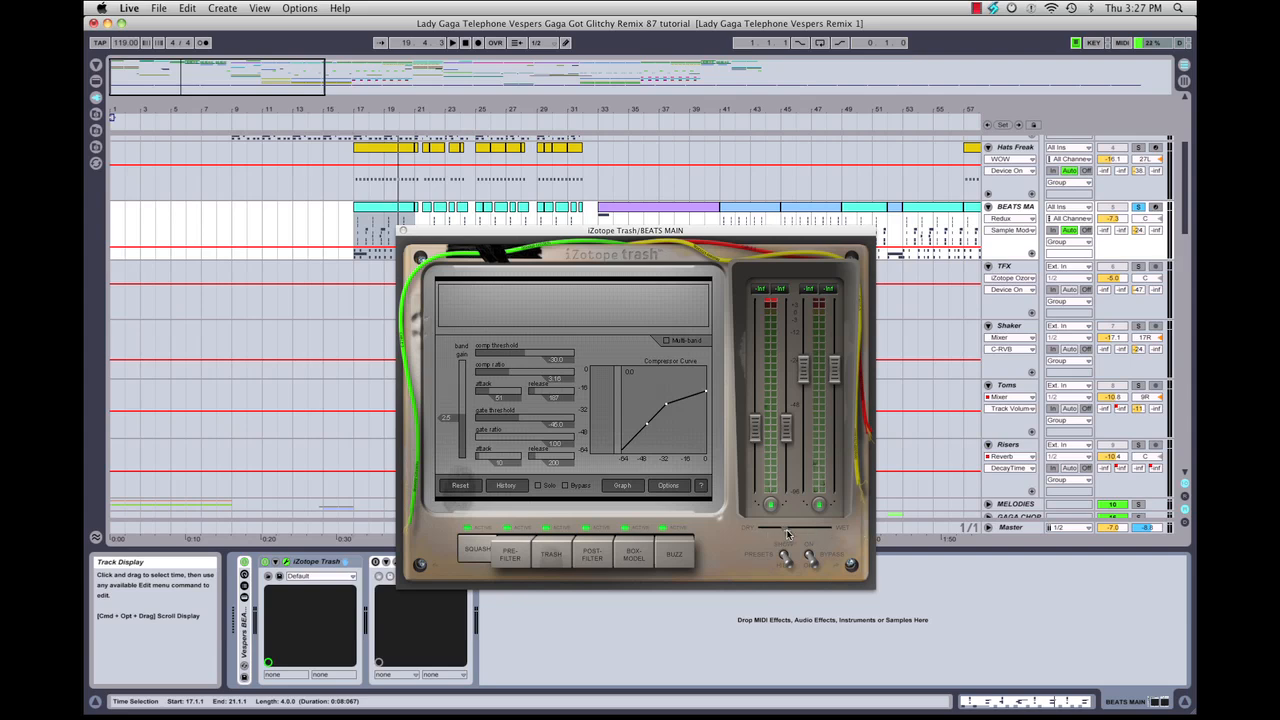
pyautogui.moveTo(788, 535)
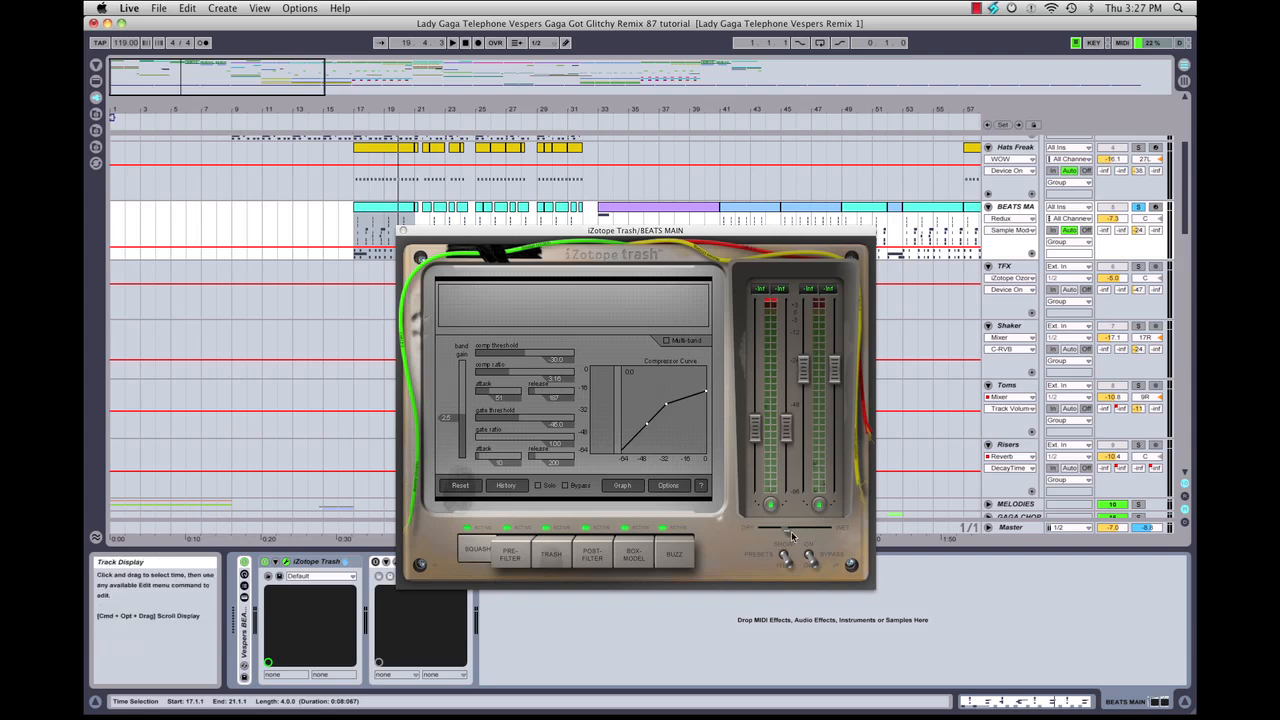
pyautogui.moveTo(790, 536)
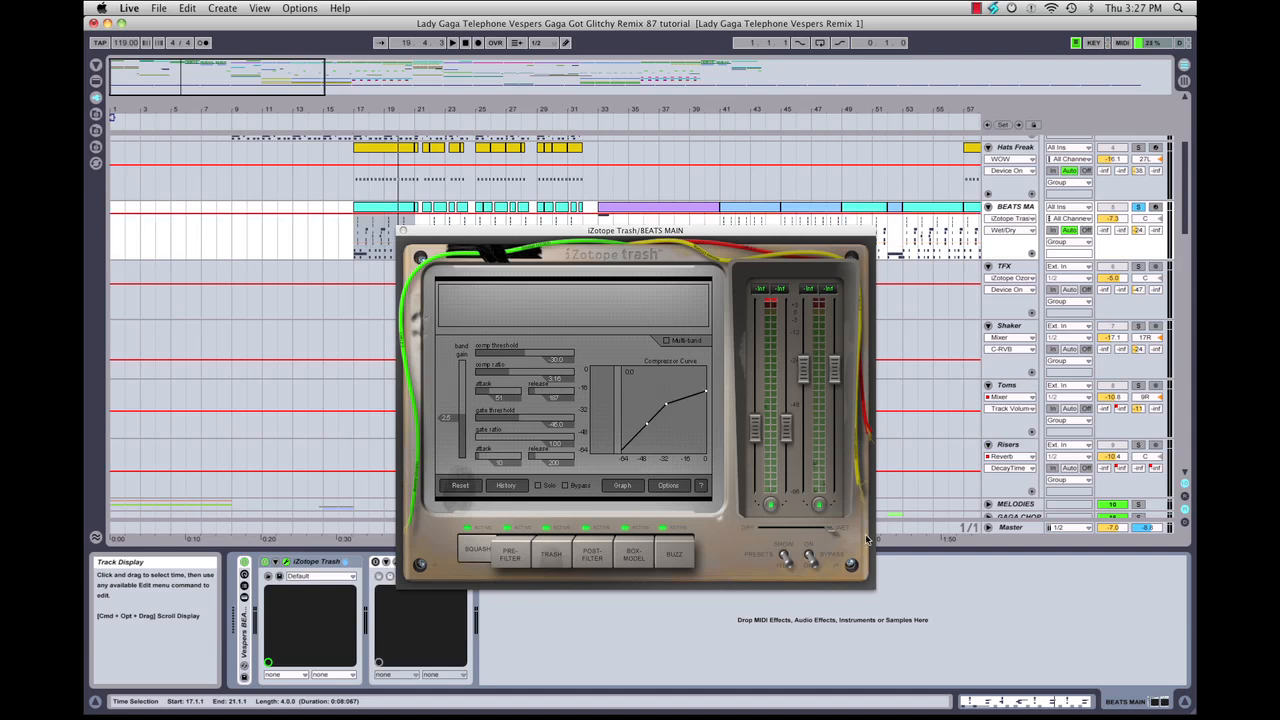
# Play the beats through iZotope Trash and watch its meters and spectrum react
pyautogui.click(452, 42)
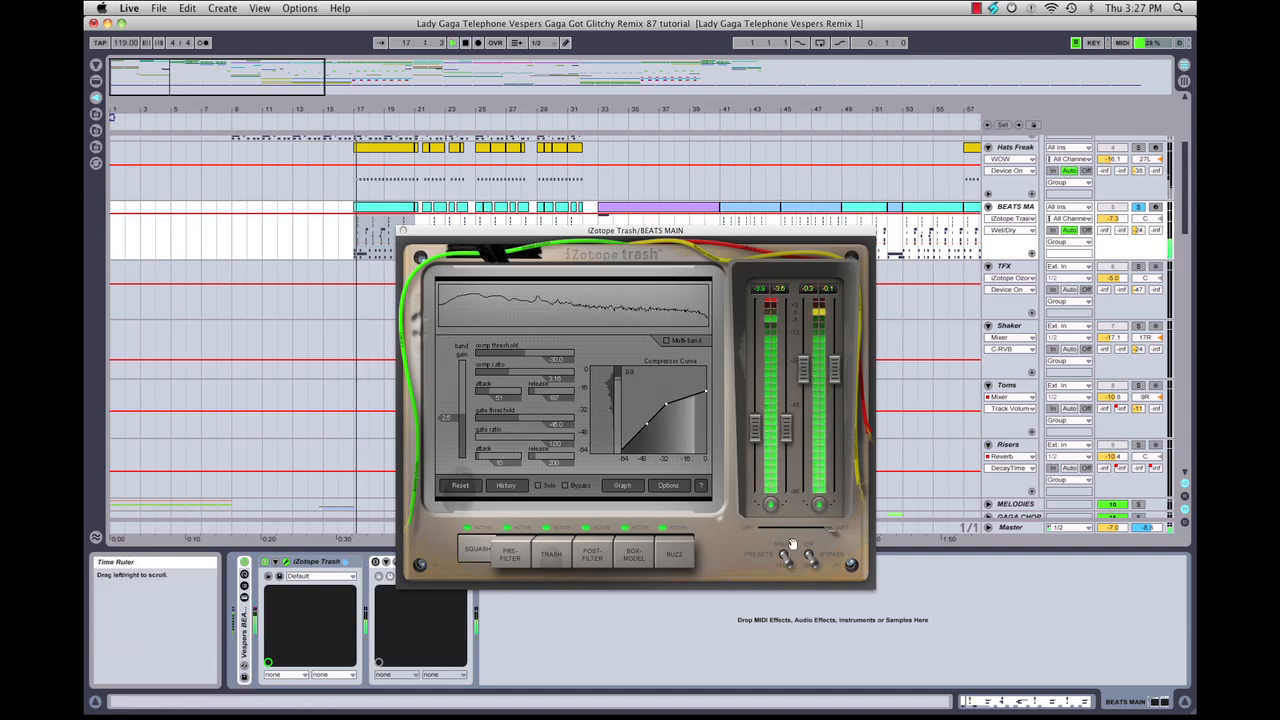